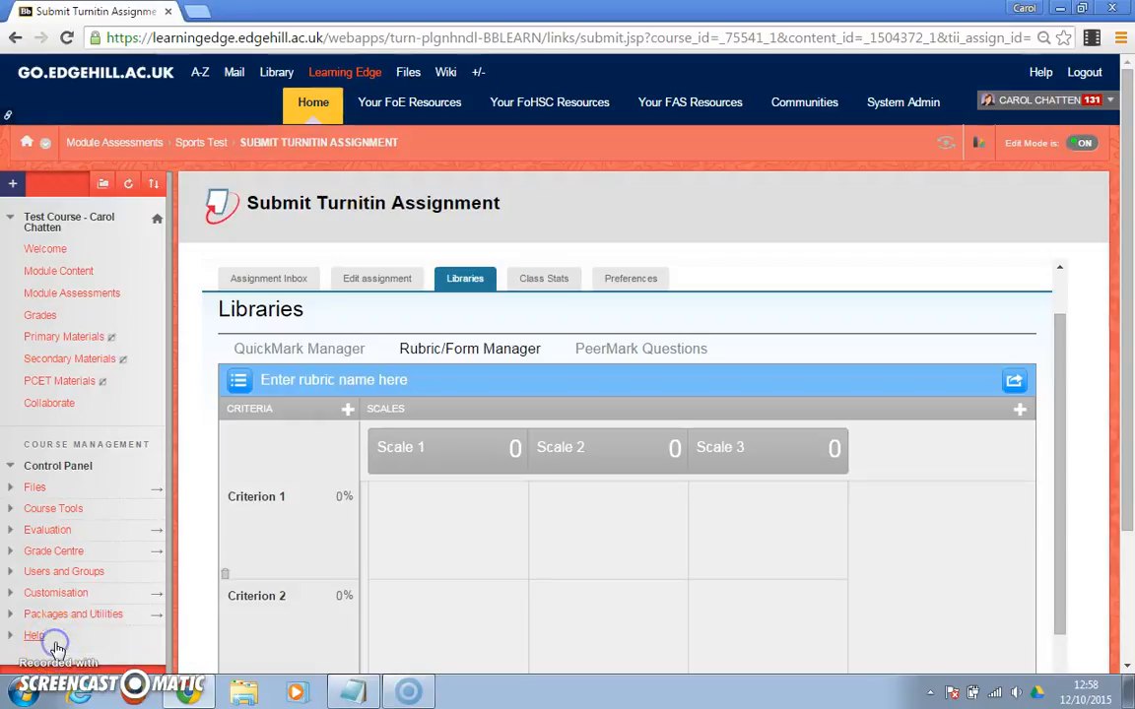
- Scroll down to the Rubric Scoring bar and choose qualitative scoring (0)
left_click(34, 636)
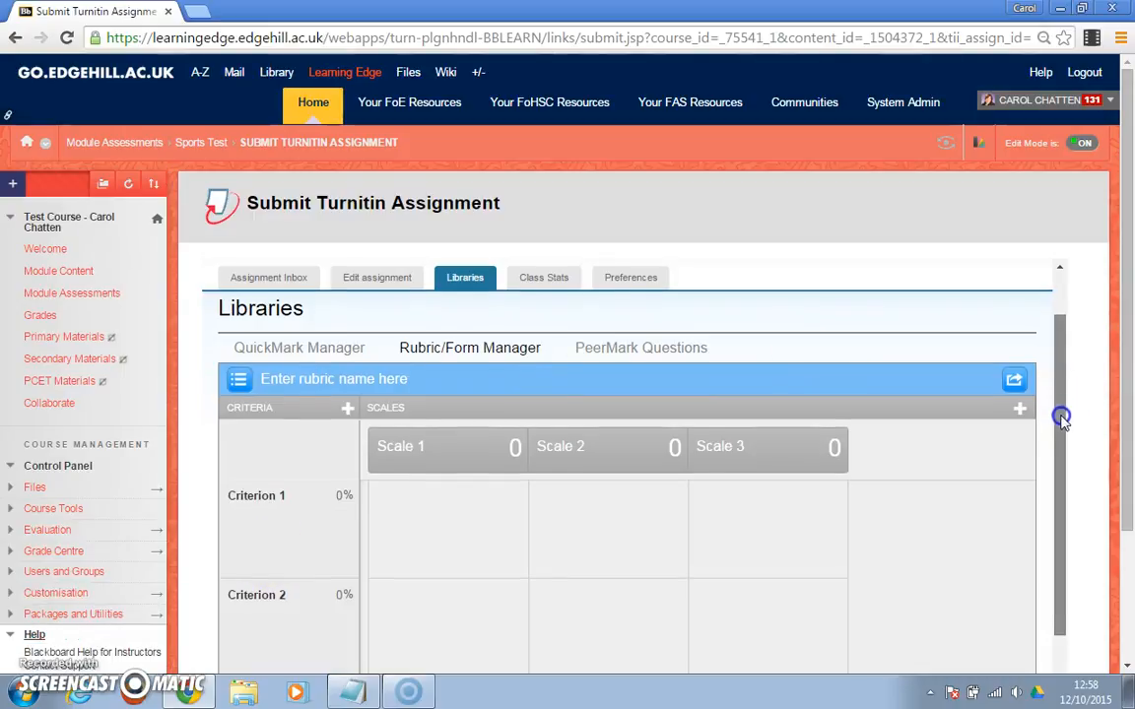
scroll("down", 3)
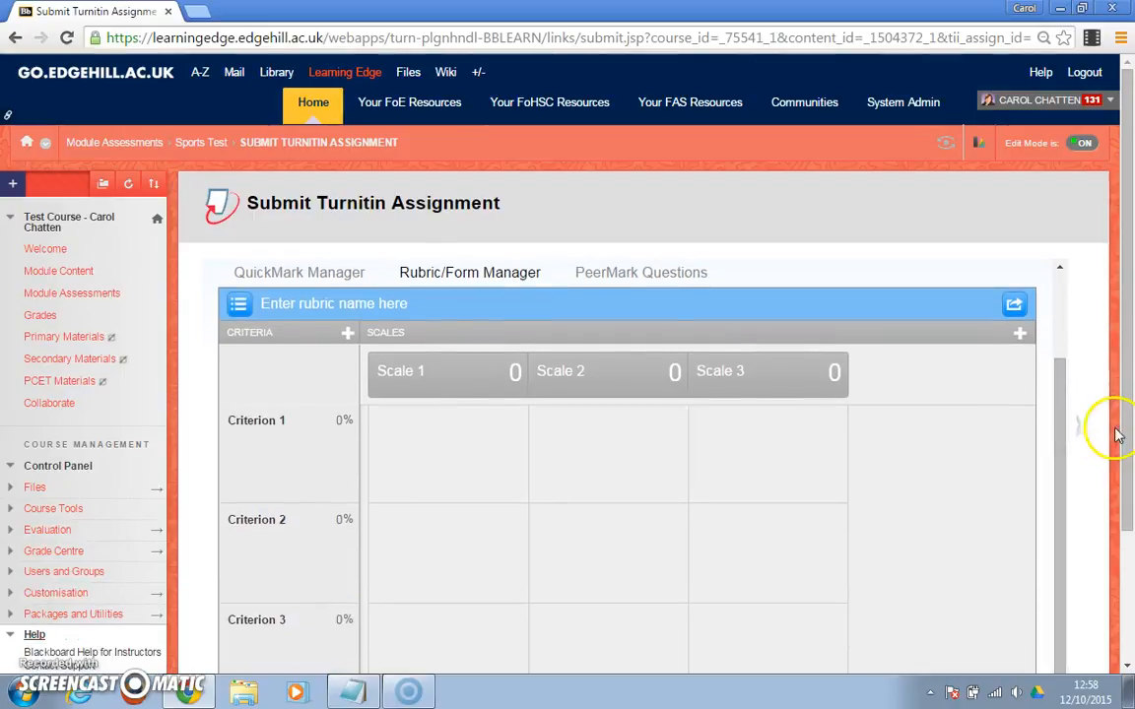
scroll("down", 3)
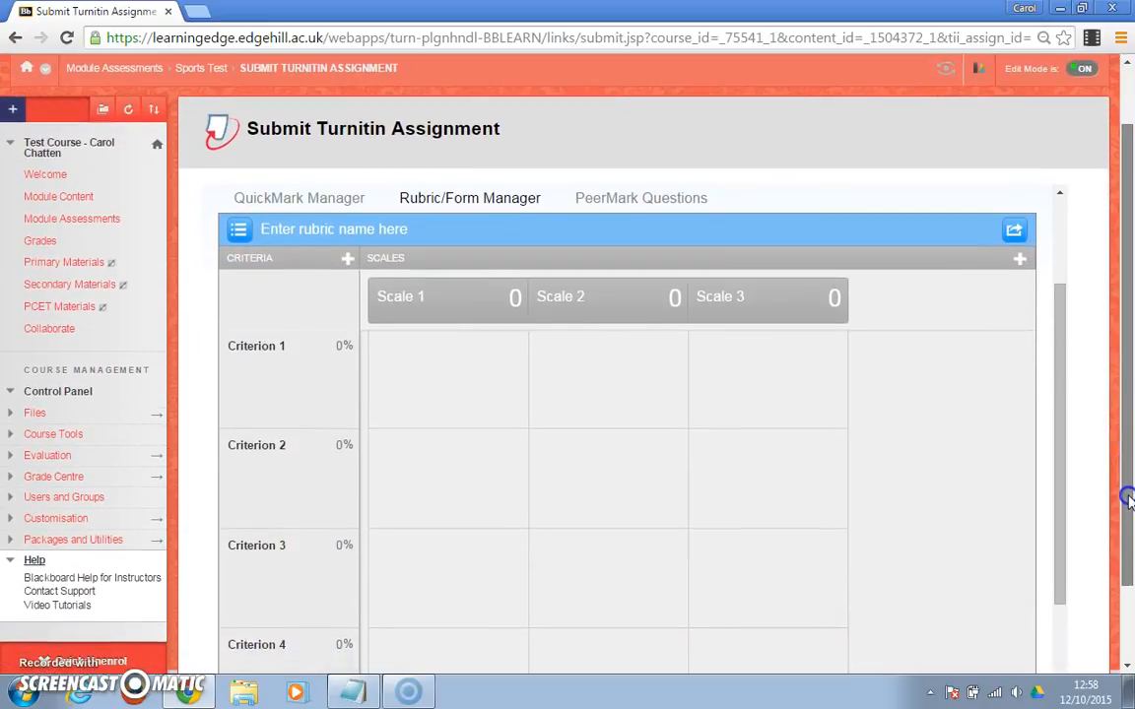
scroll("down", 3)
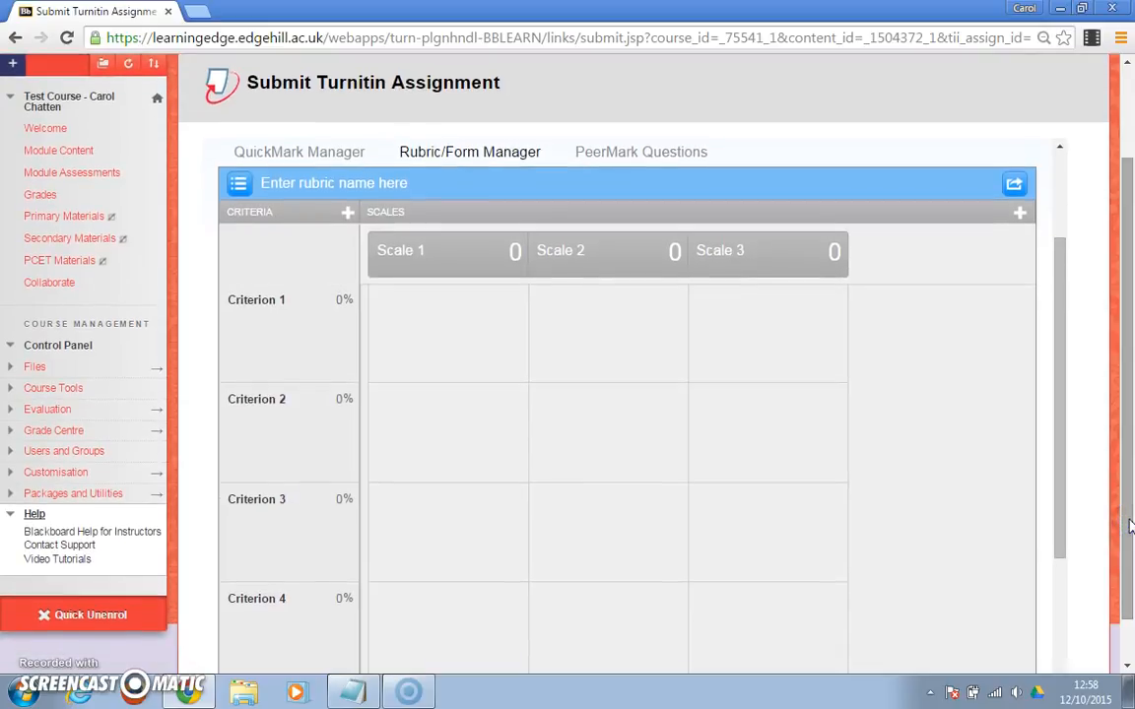
scroll("down", 3)
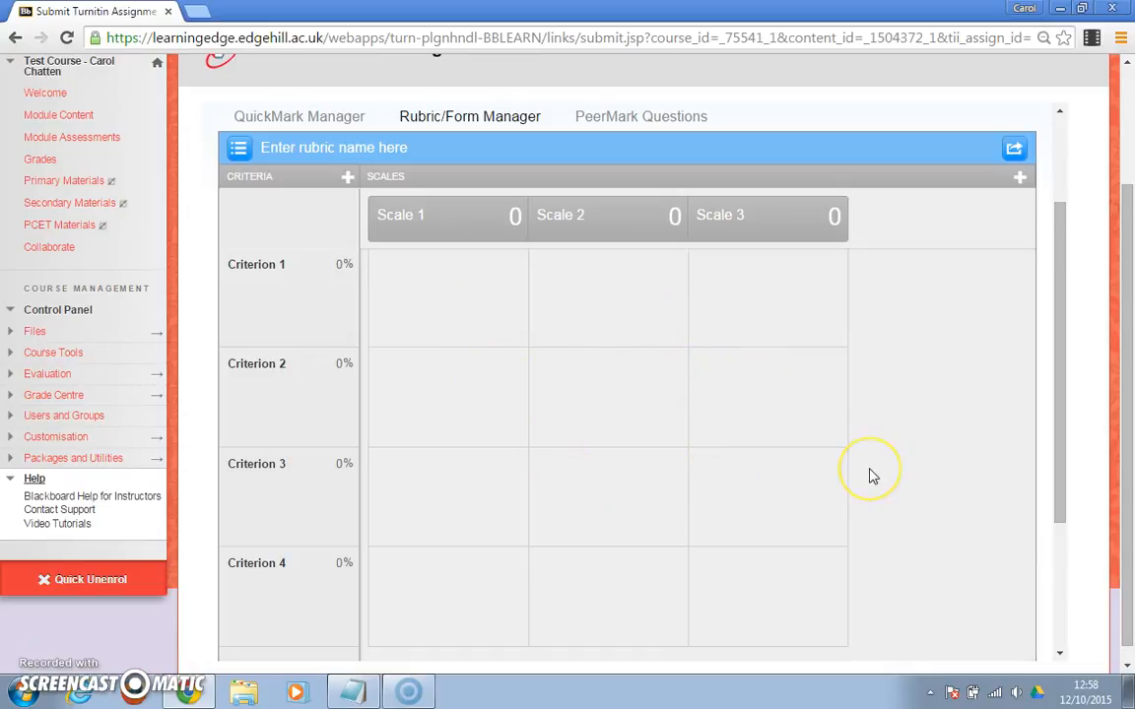
mouse_move(1029, 421)
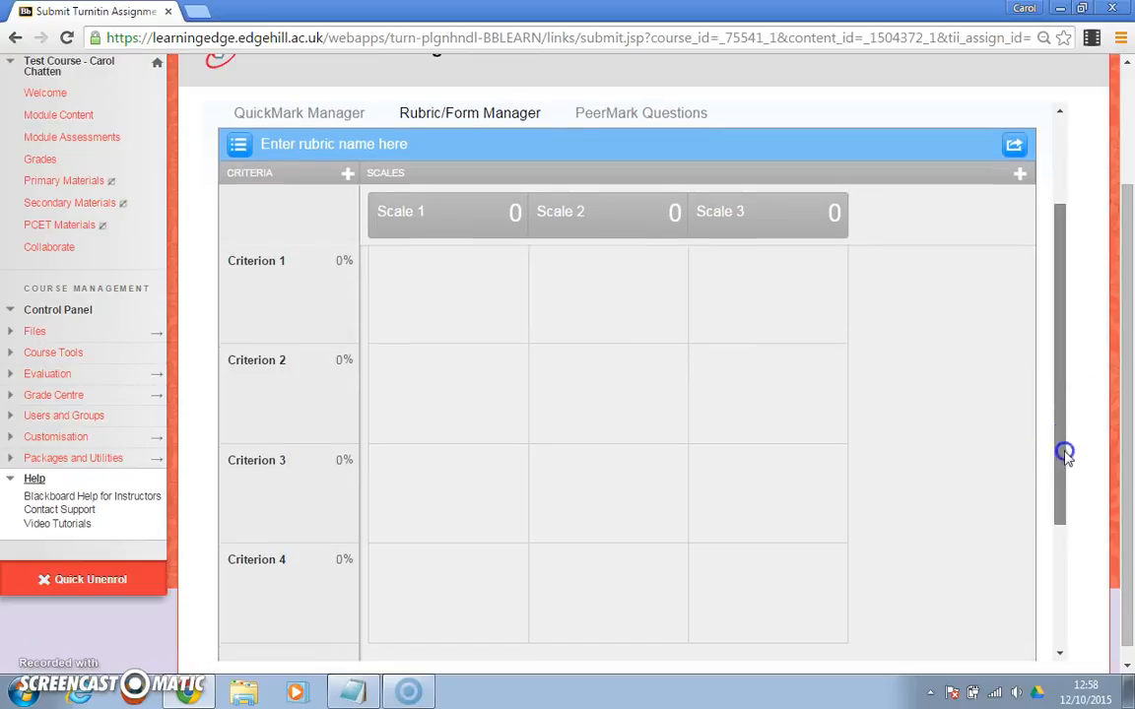
scroll("down", 3)
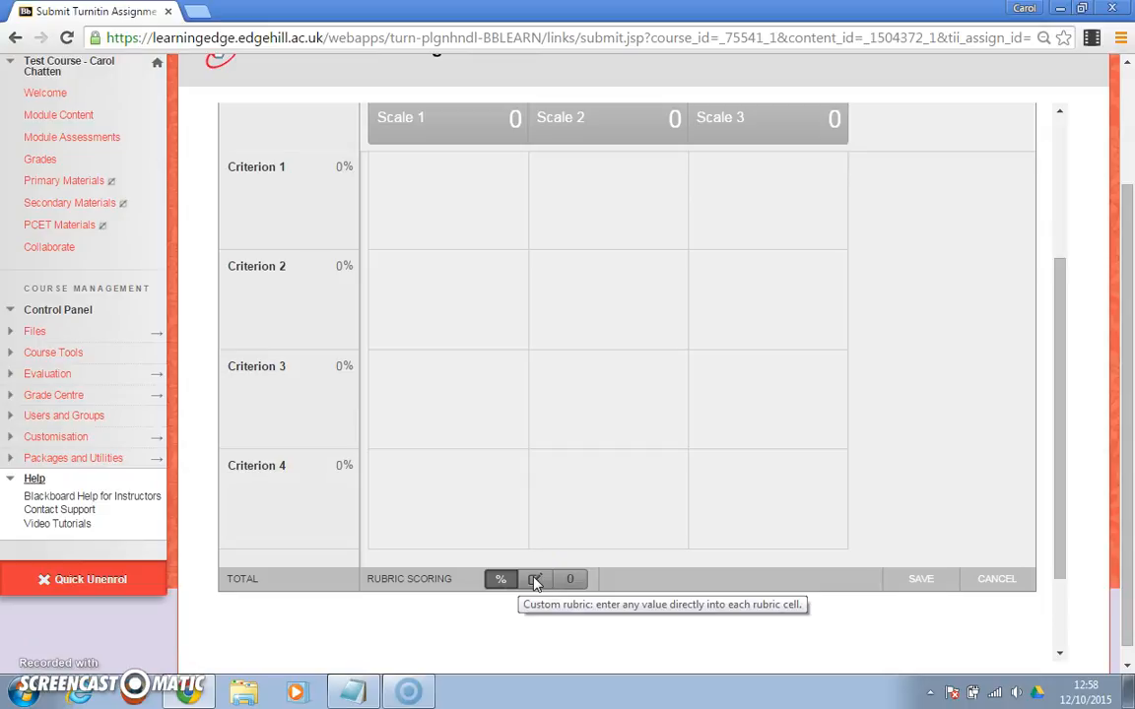
mouse_move(569, 579)
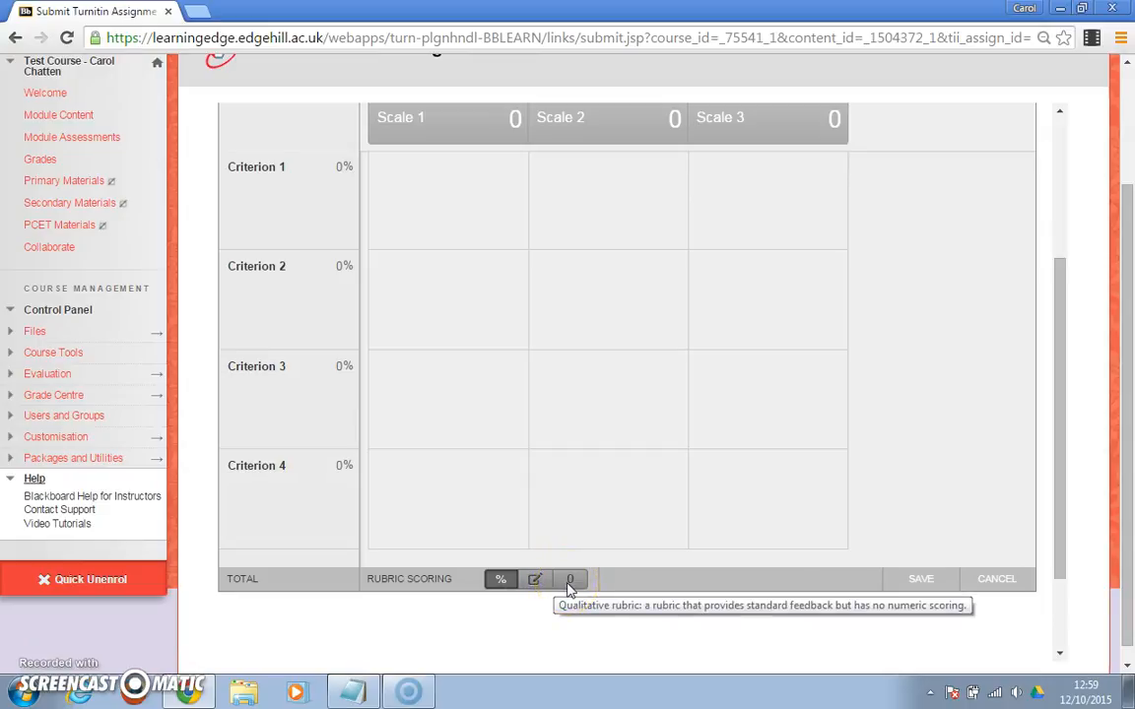
left_click(569, 578)
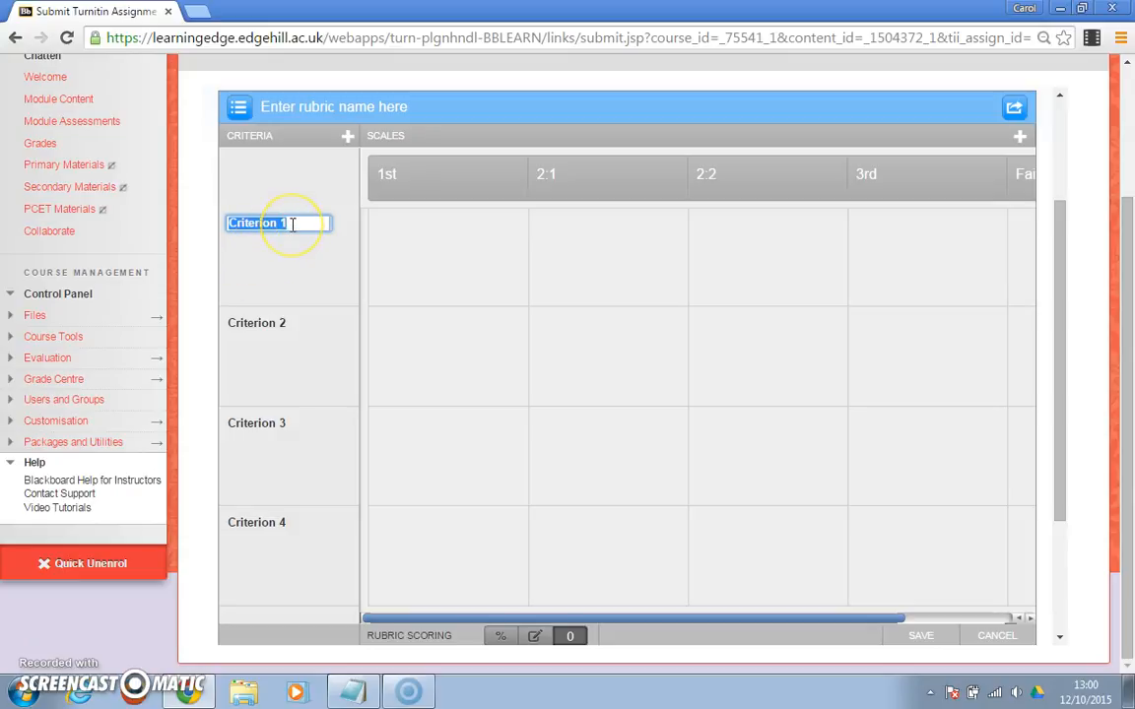
- Name Criterion 1 'Knowledge' with the description 'This demonstrates...'
type("Knowledge")
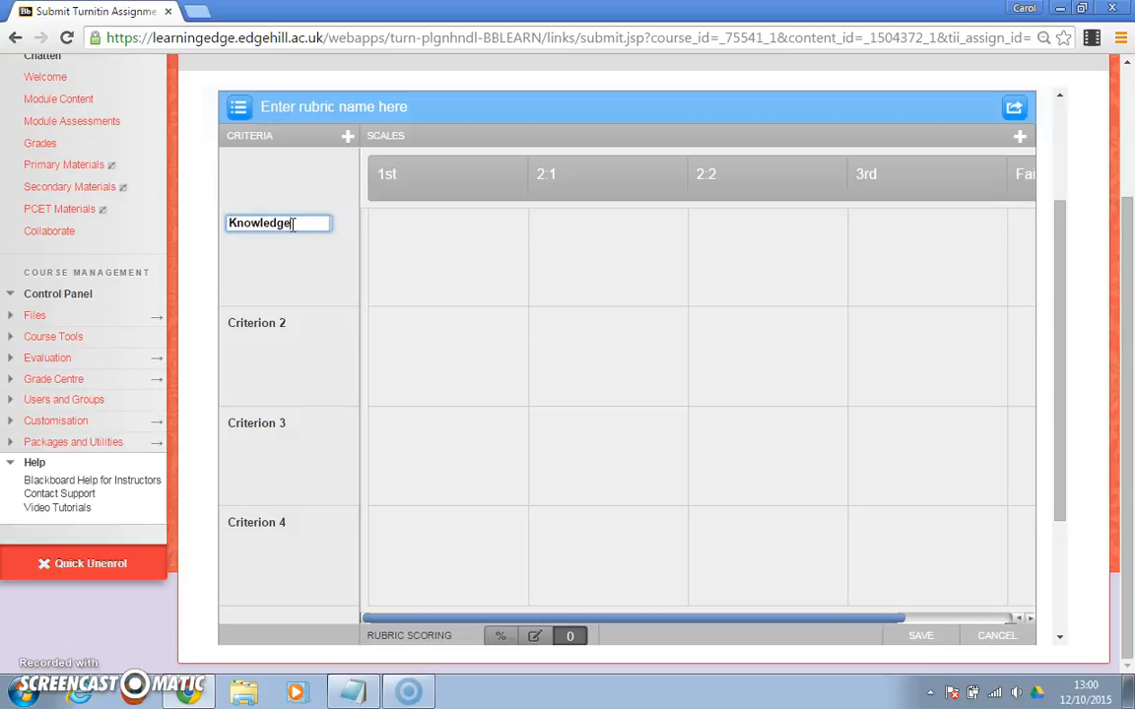
left_click(288, 269)
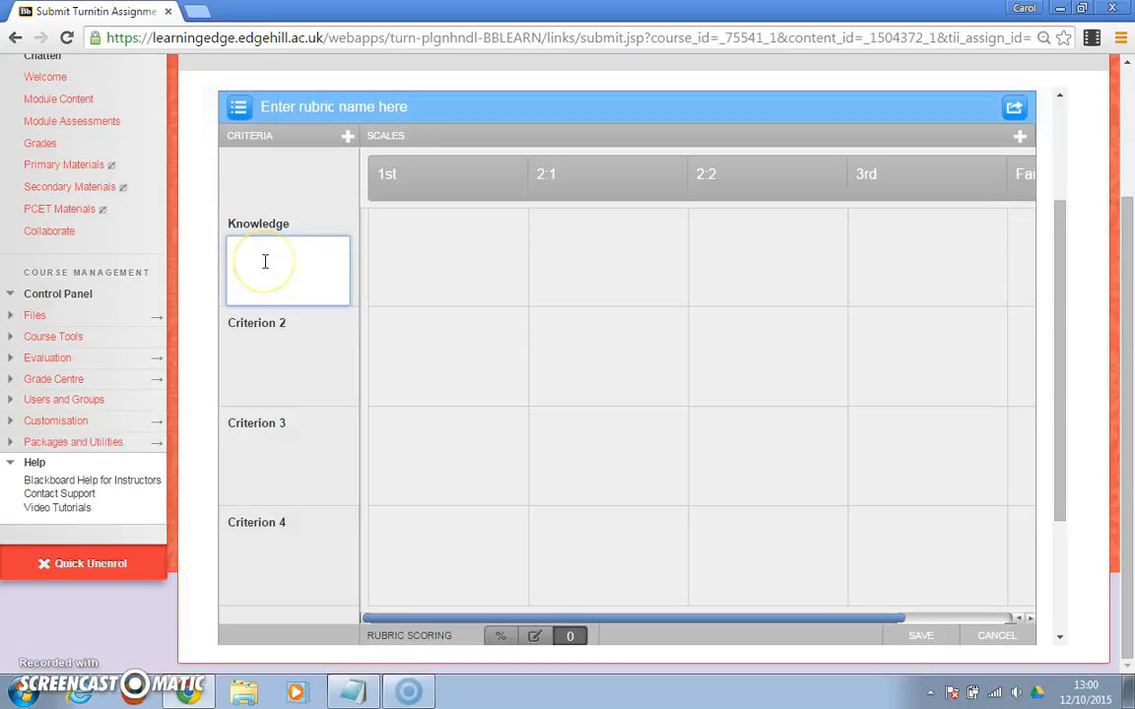
type("This demonstrates...")
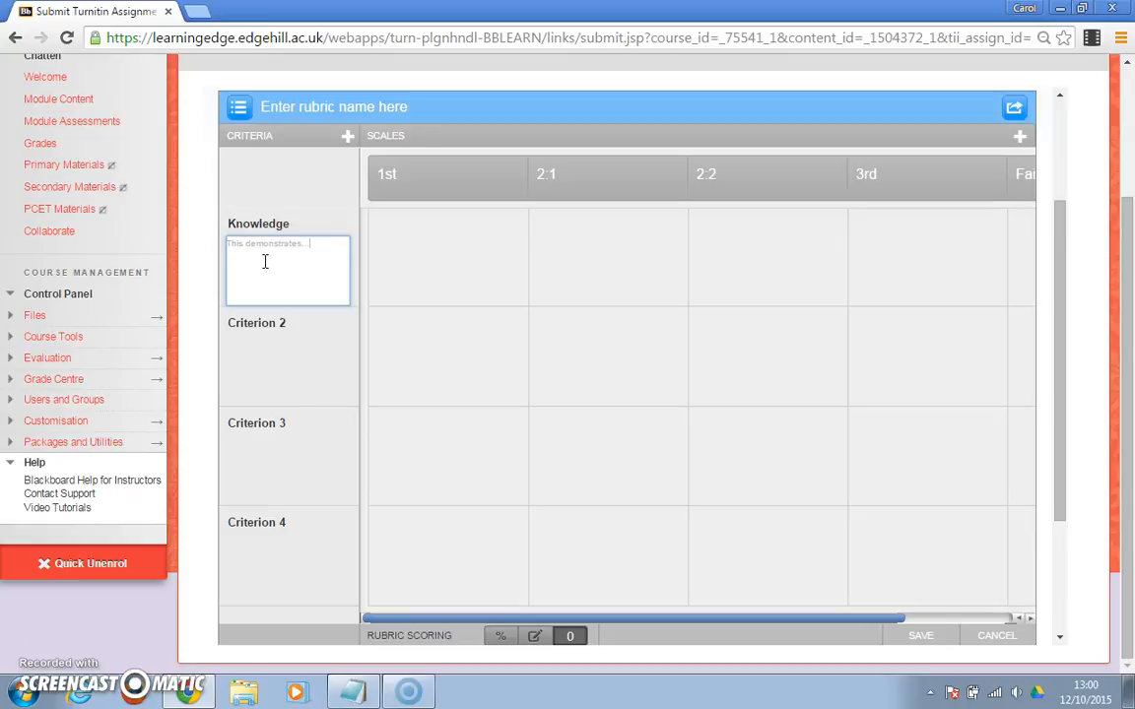
left_click(256, 322)
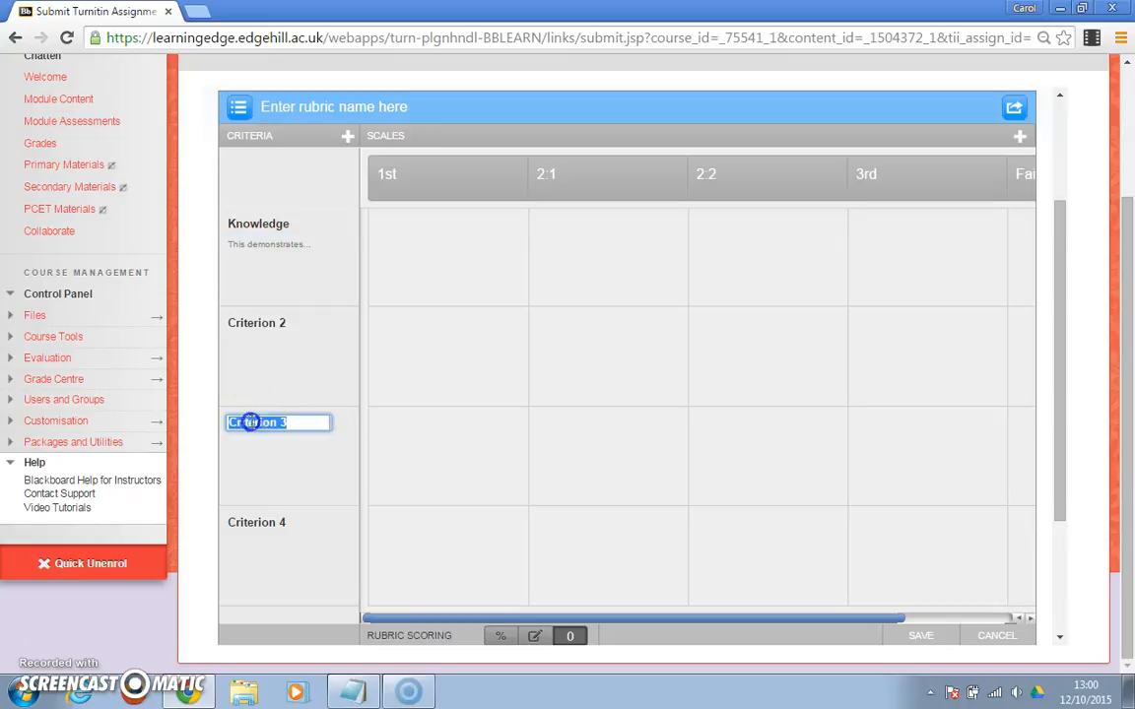
left_click(276, 522)
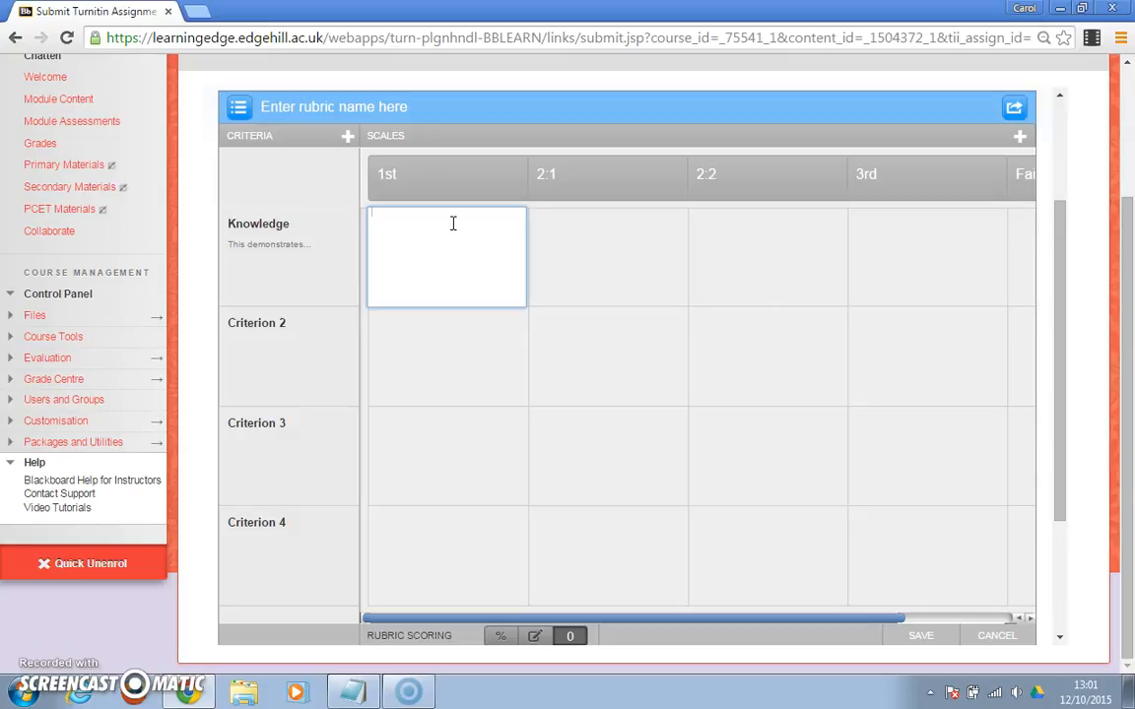
left_click(446, 355)
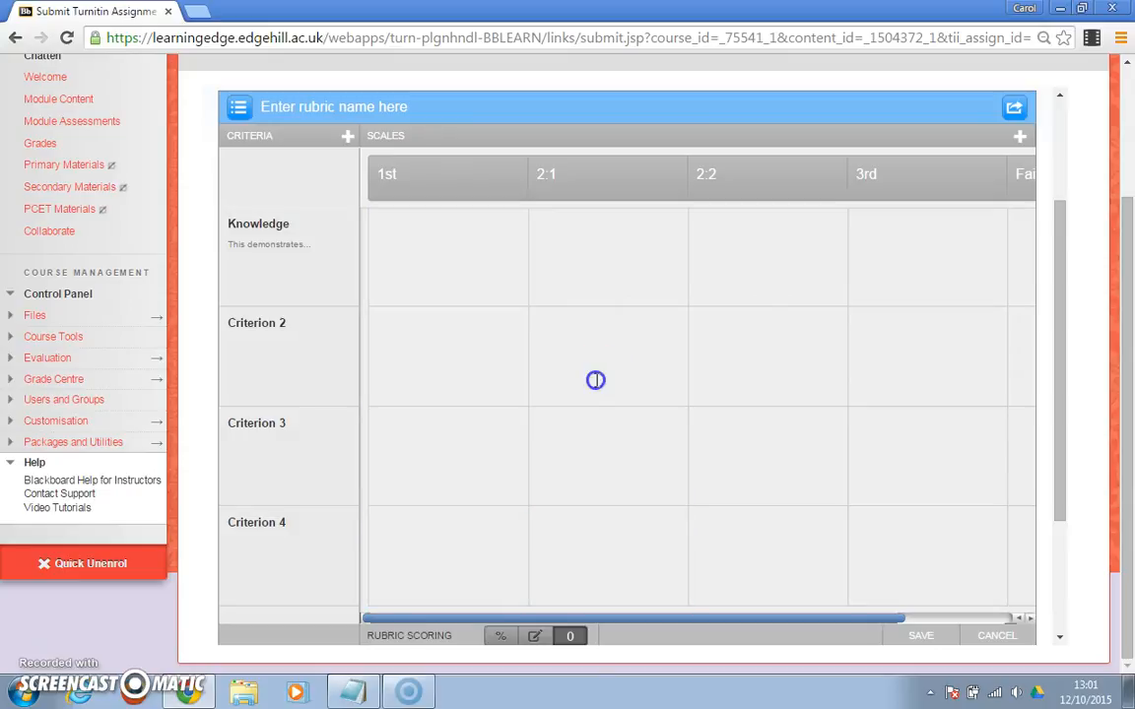
left_click(446, 256)
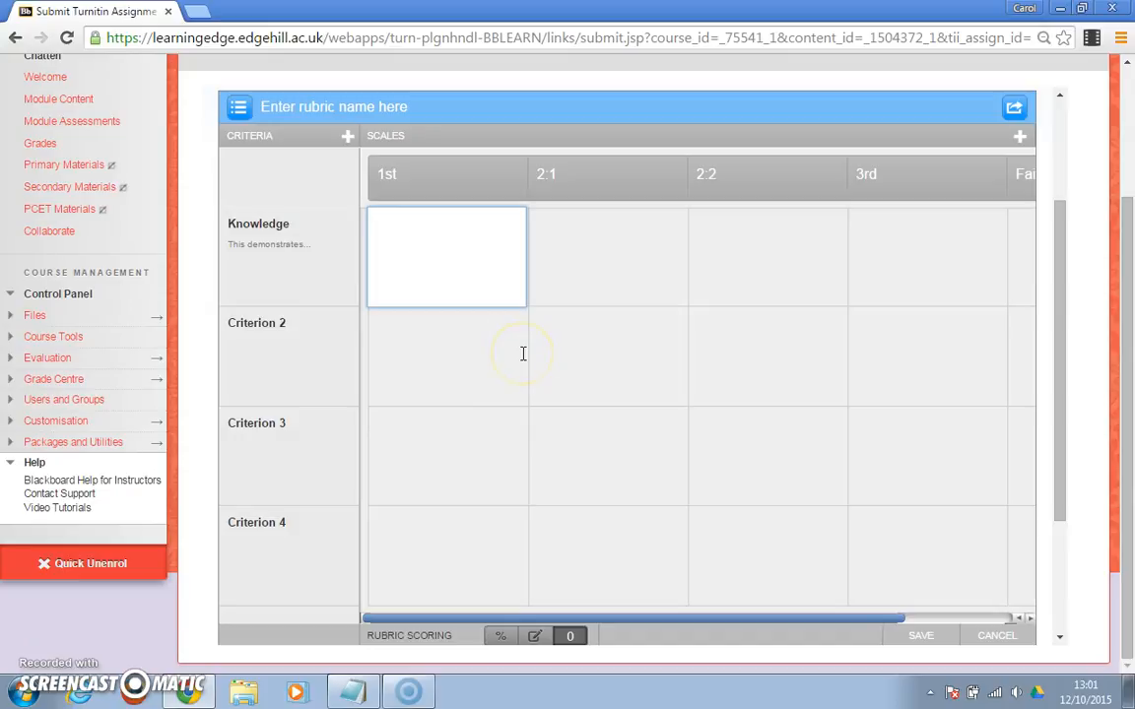
mouse_move(541, 427)
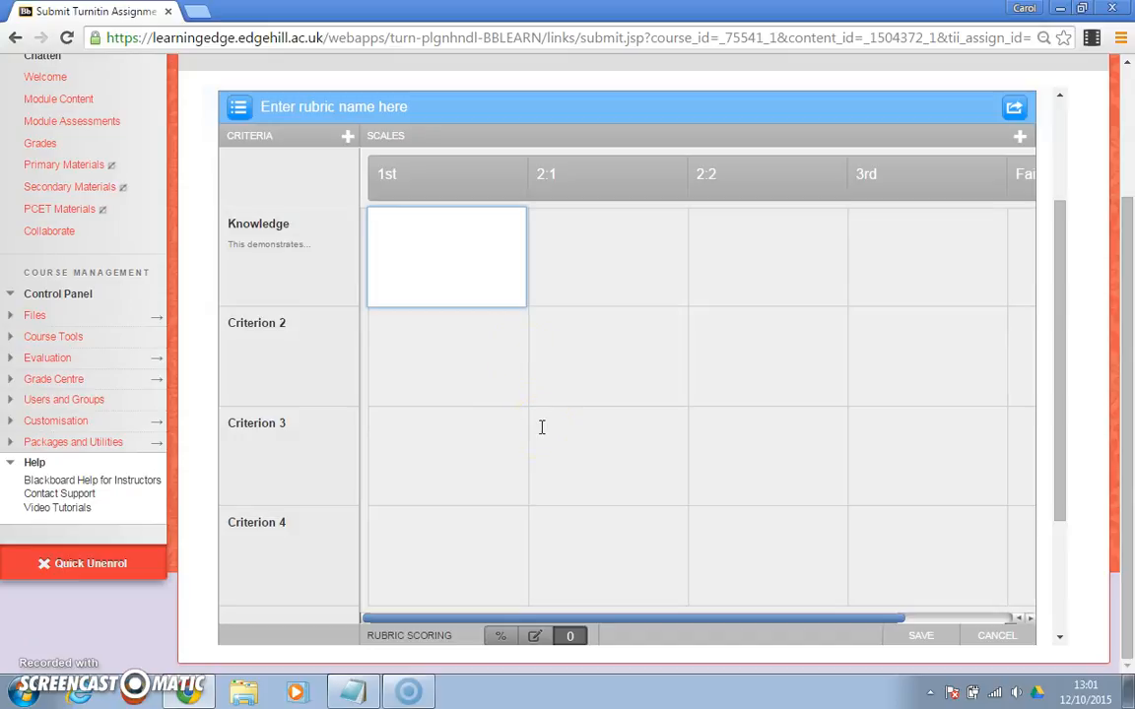